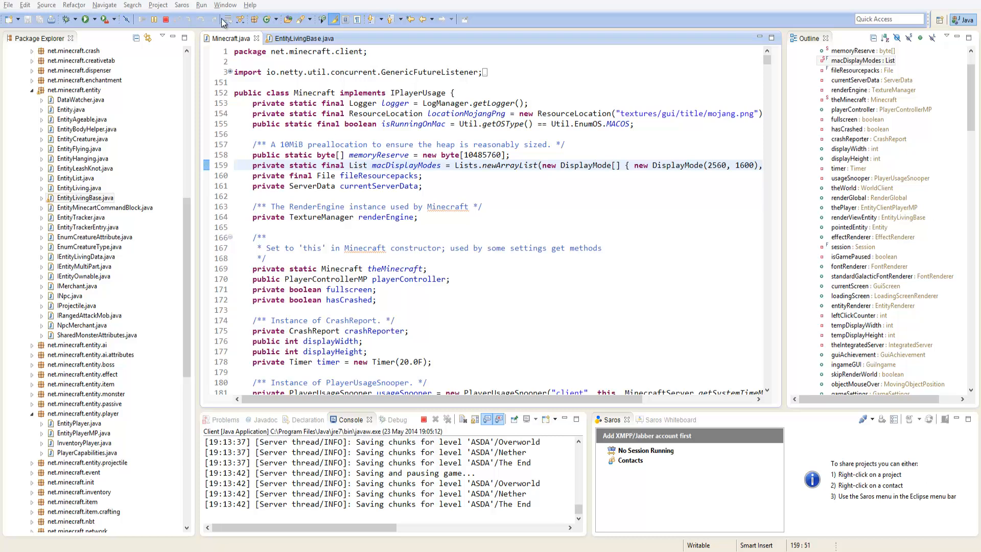
mouse_move(302, 38)
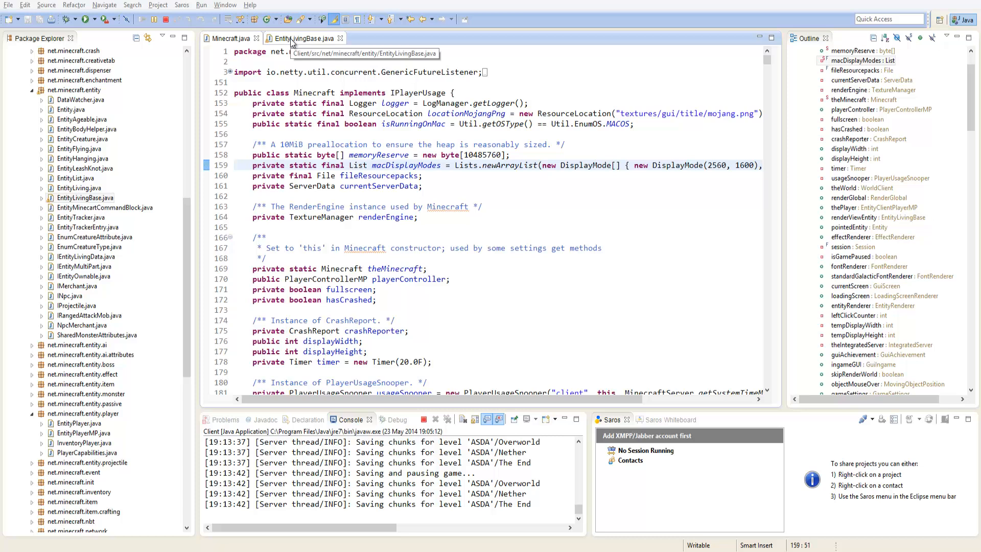
Switch to the EntityLivingBase.java editor tab.
click(232, 38)
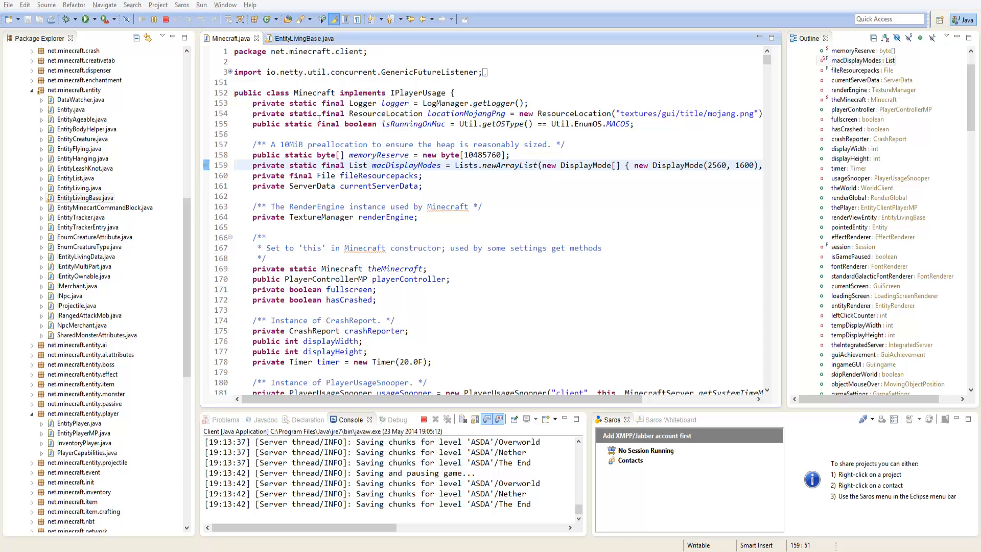
mouse_move(315, 62)
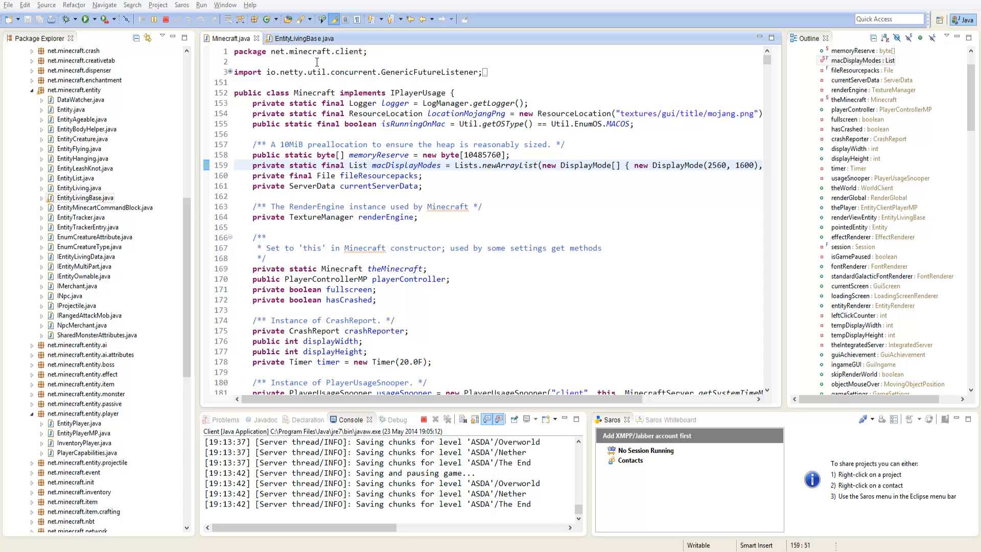
mouse_move(304, 39)
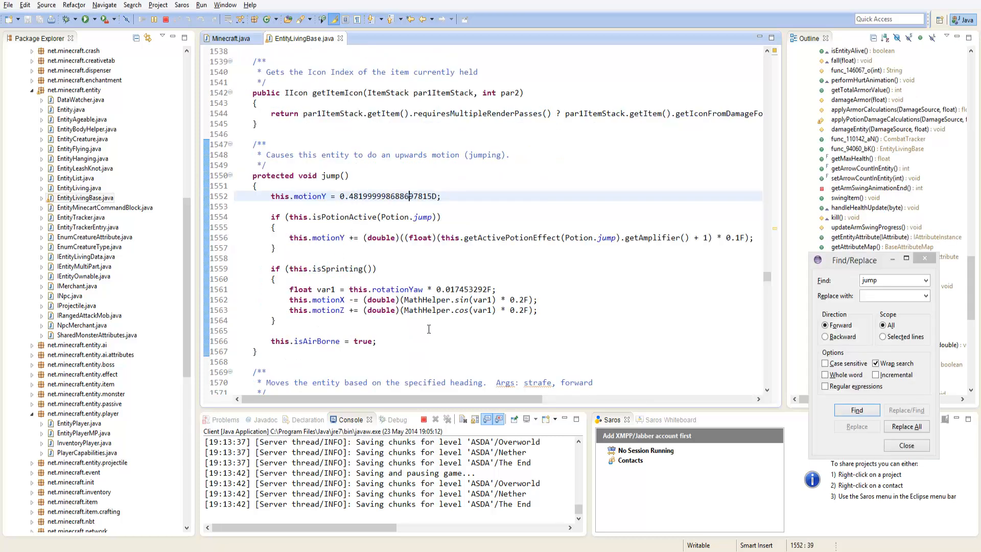
Dismiss the Find/Replace dialog and put the cursor on the motionY line in jump().
click(104, 207)
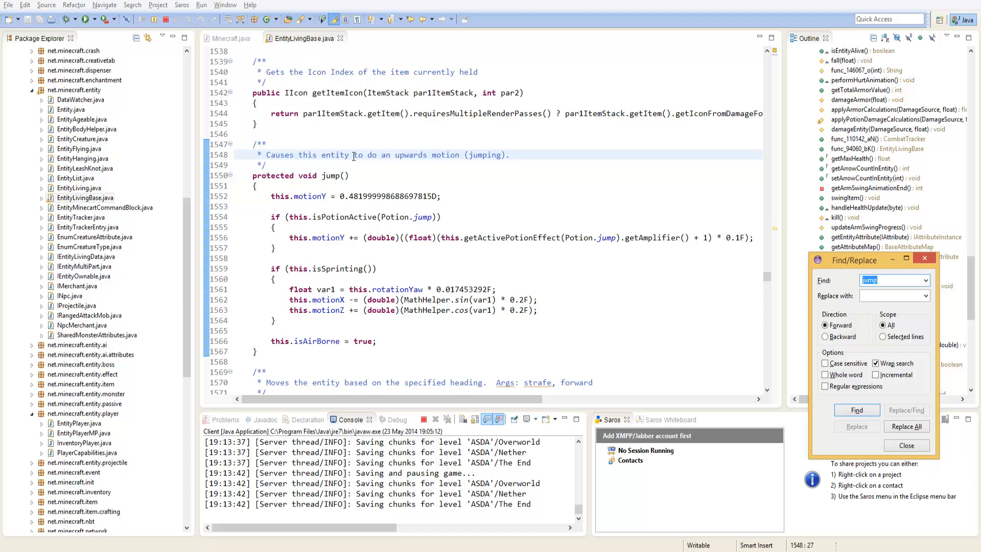
click(855, 409)
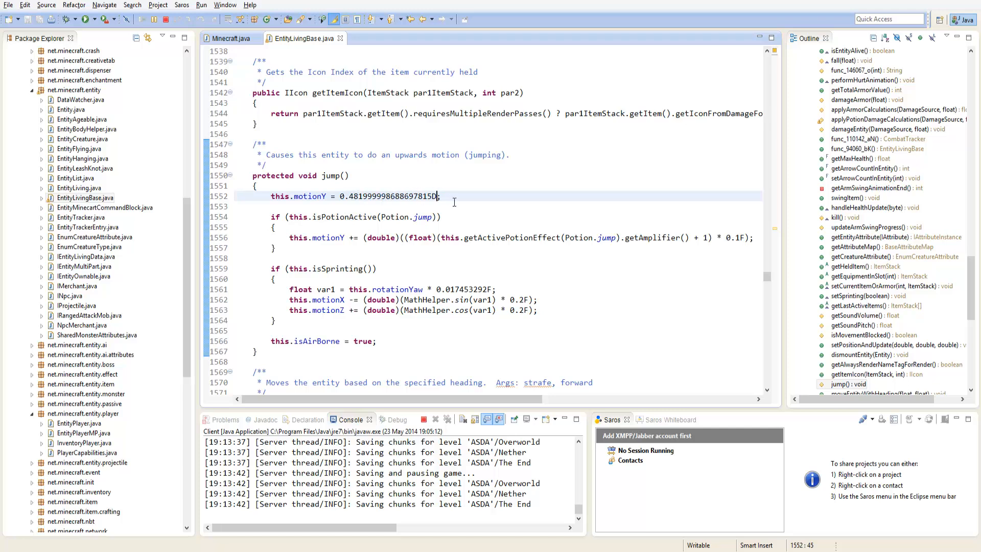
text(* 2)
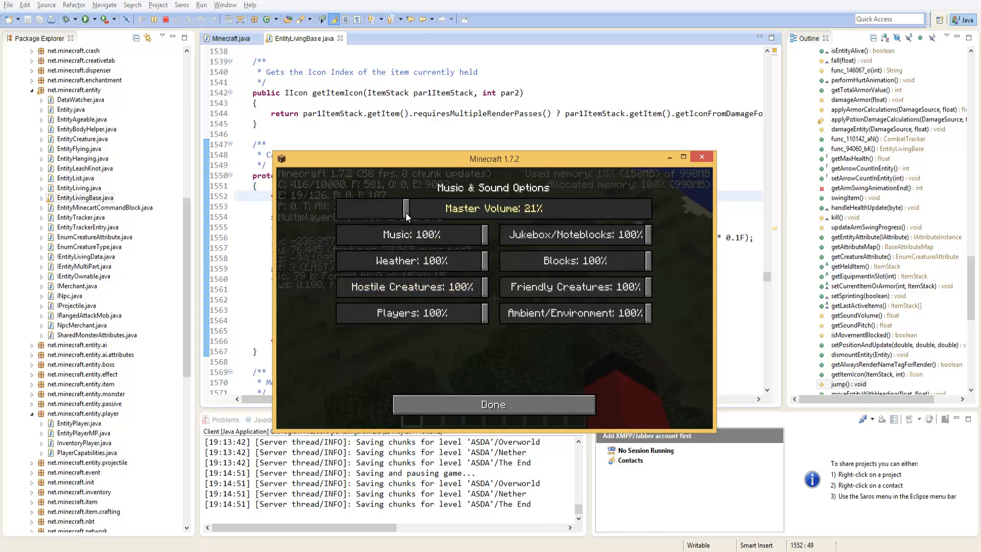
click(494, 404)
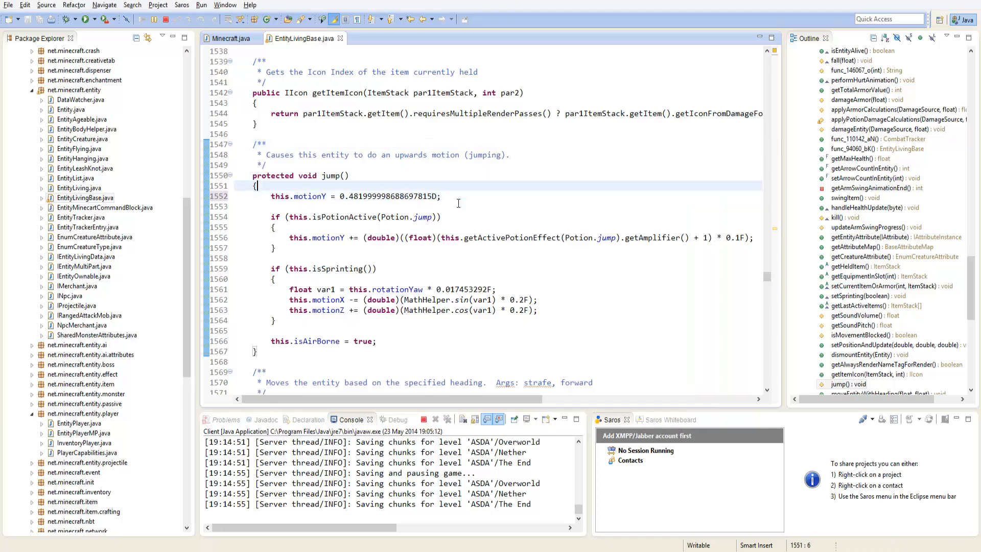
Guard this.motionY in jump() with an if (Hacks.HighJump) condition.
text(if())
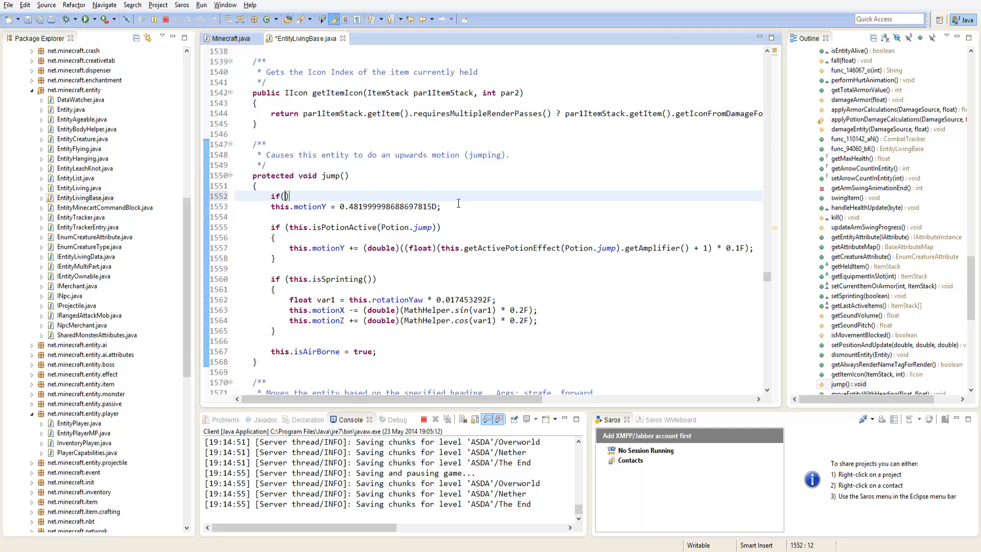
text(Hacks.)
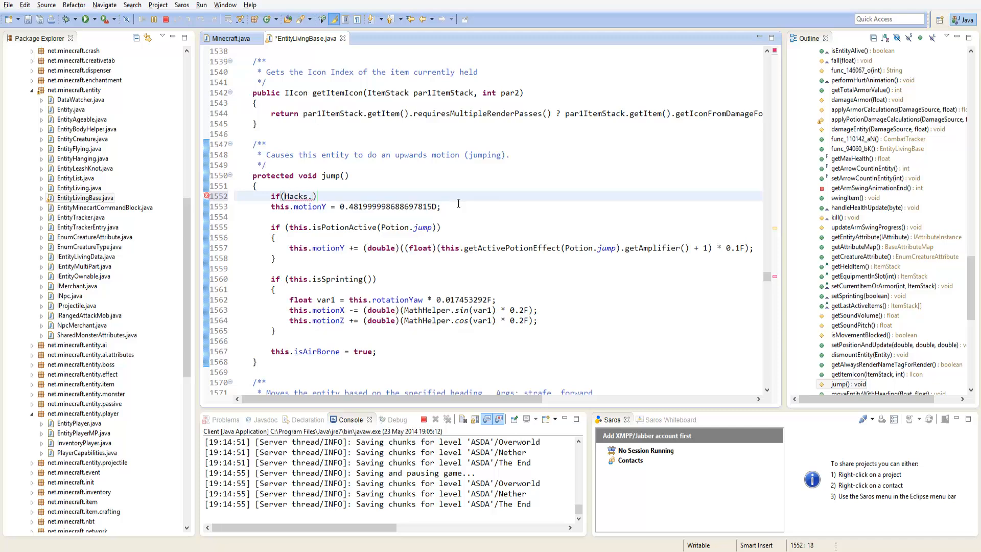
text(HighJump)
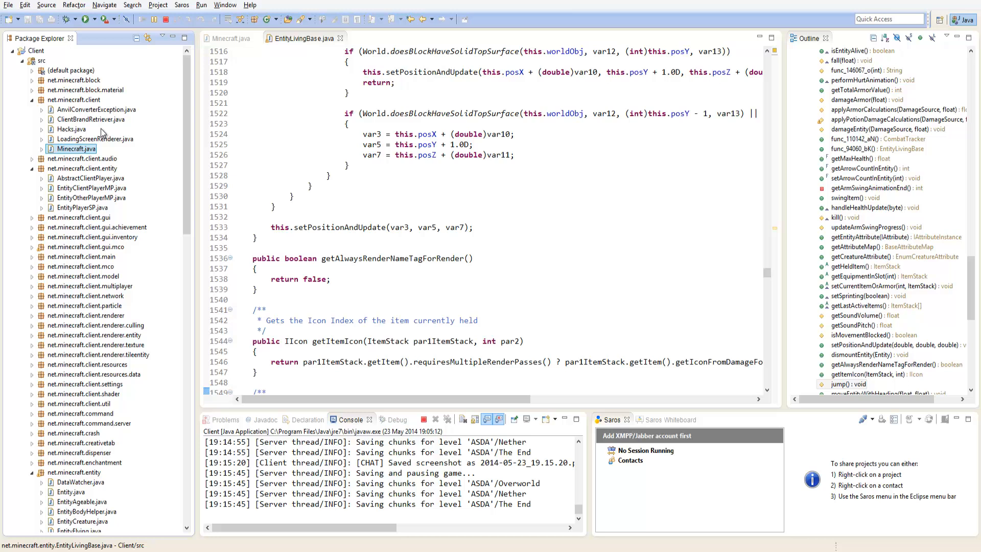
Open Hacks.java and add a public static boolean nofall flag.
click(70, 128)
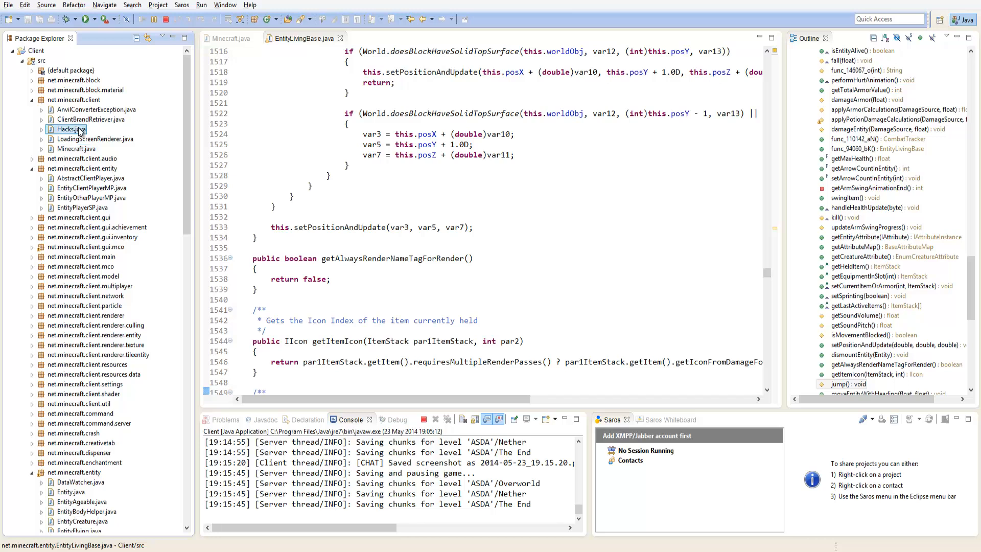
double_click(69, 128)
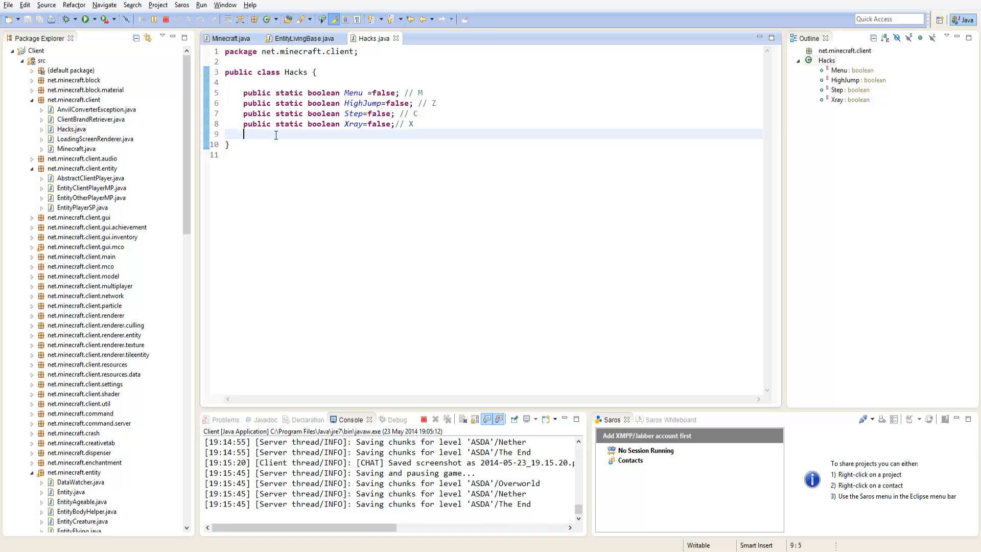
text(public)
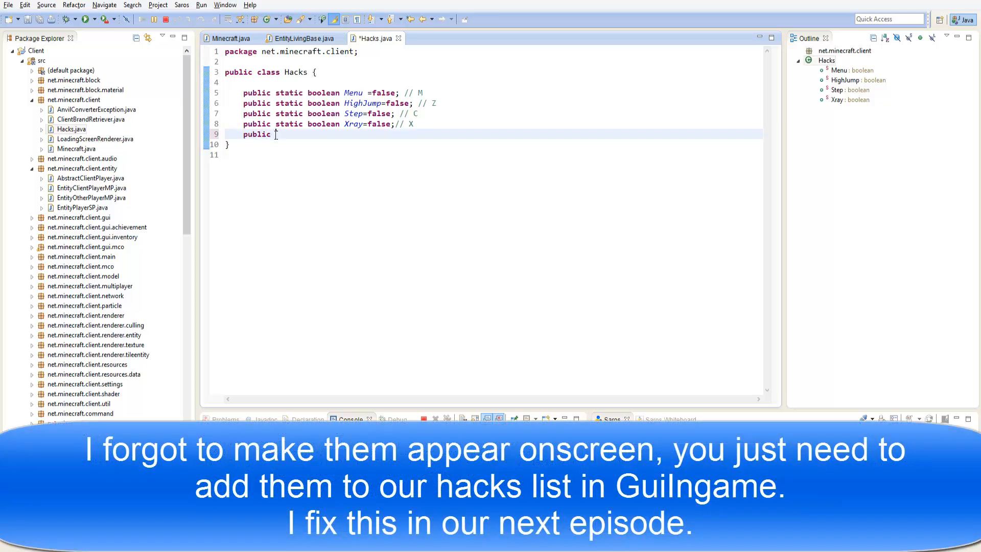
text(static boolean nofall=false;)
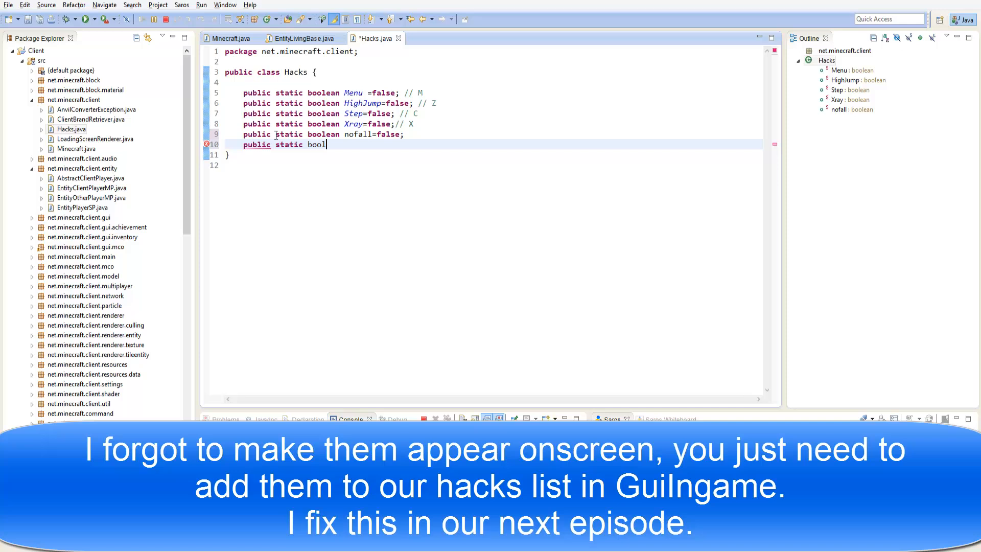
text(ean)
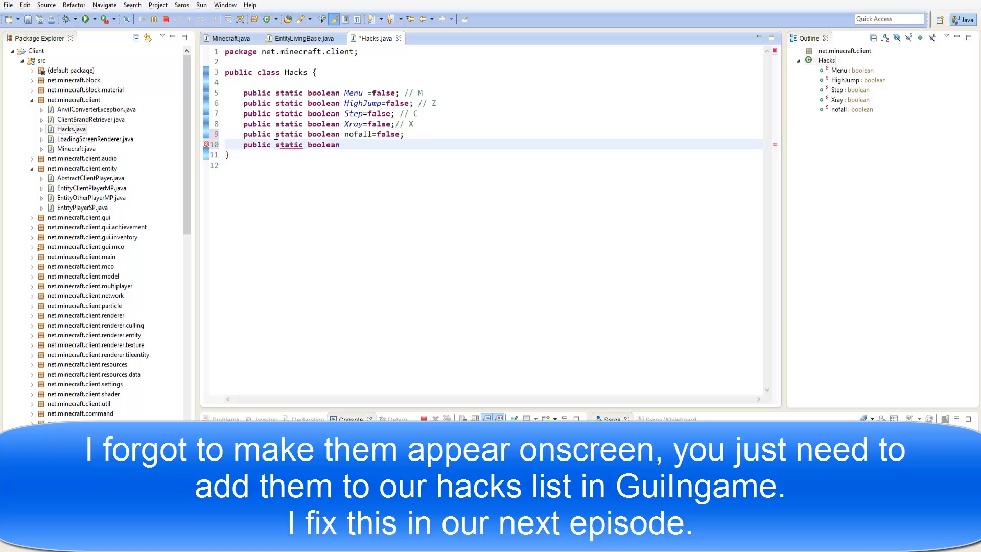
Add waterwalk=false with a // B comment, then continue past the Hot Code Replace warning.
text(waterwall)
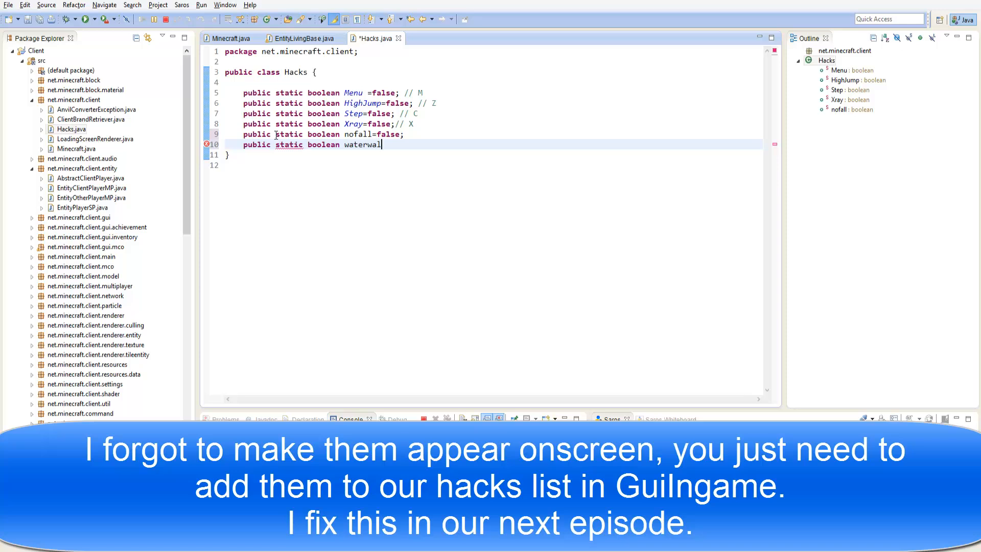
text(k=false;)
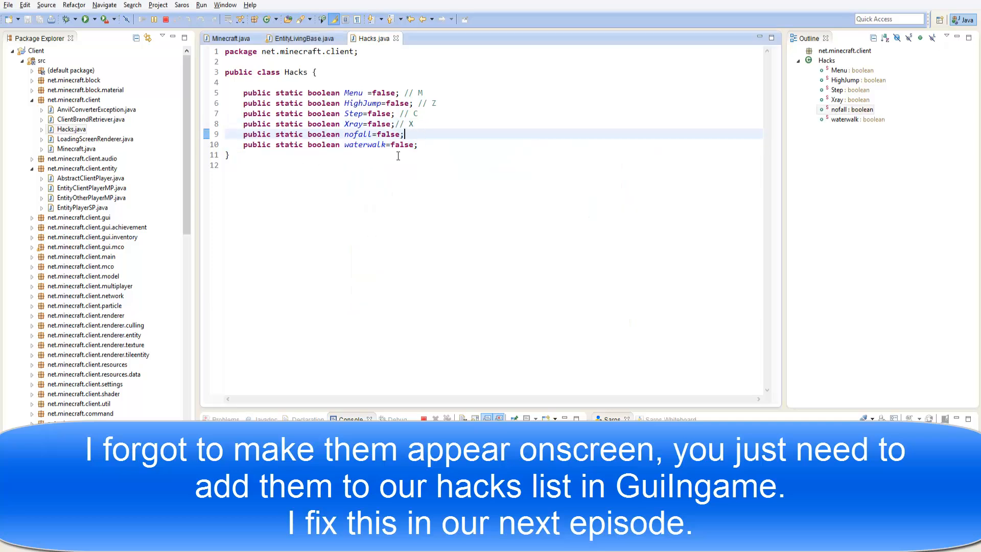
text(//)
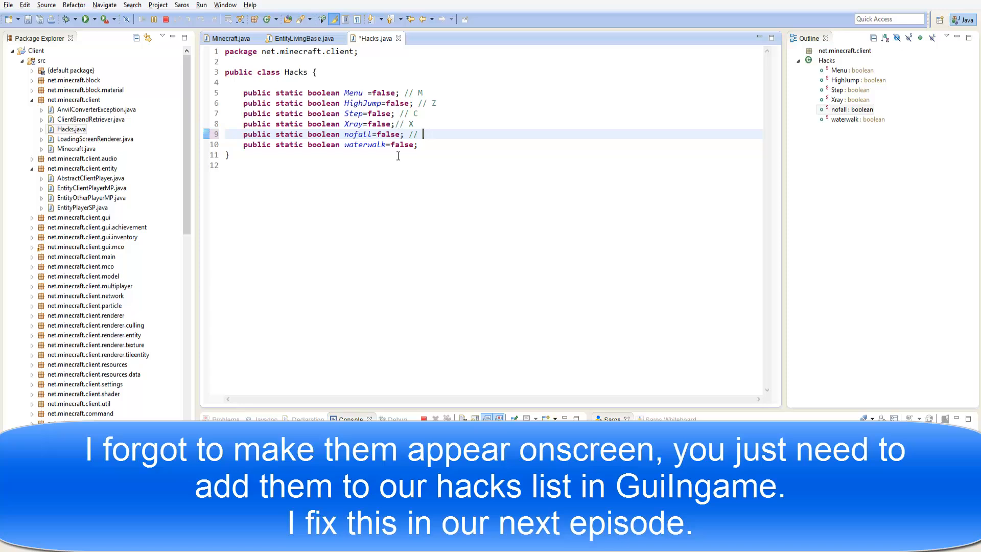
text(B)
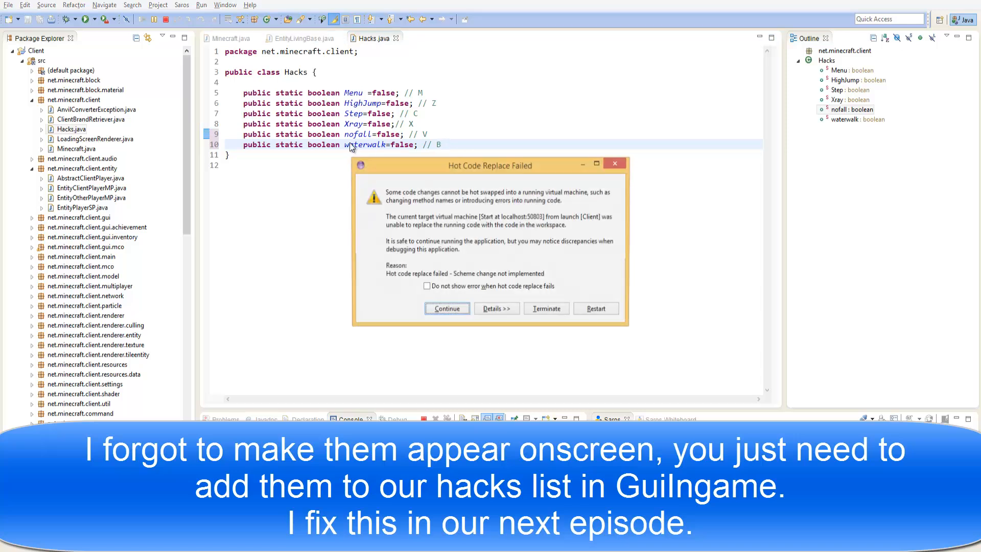
click(447, 307)
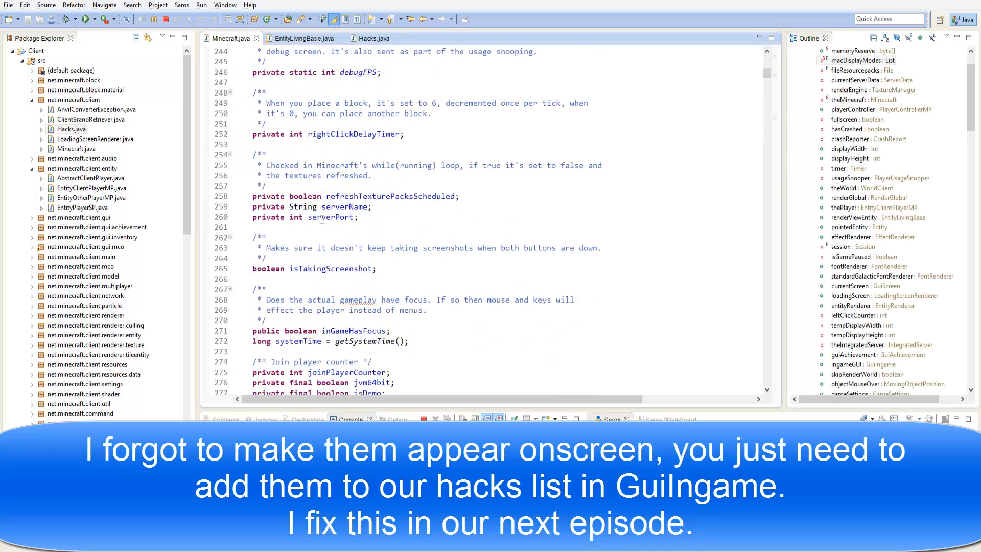
Scroll Minecraft.java down to the Step and Xray key-toggle blocks.
scroll(down, 3)
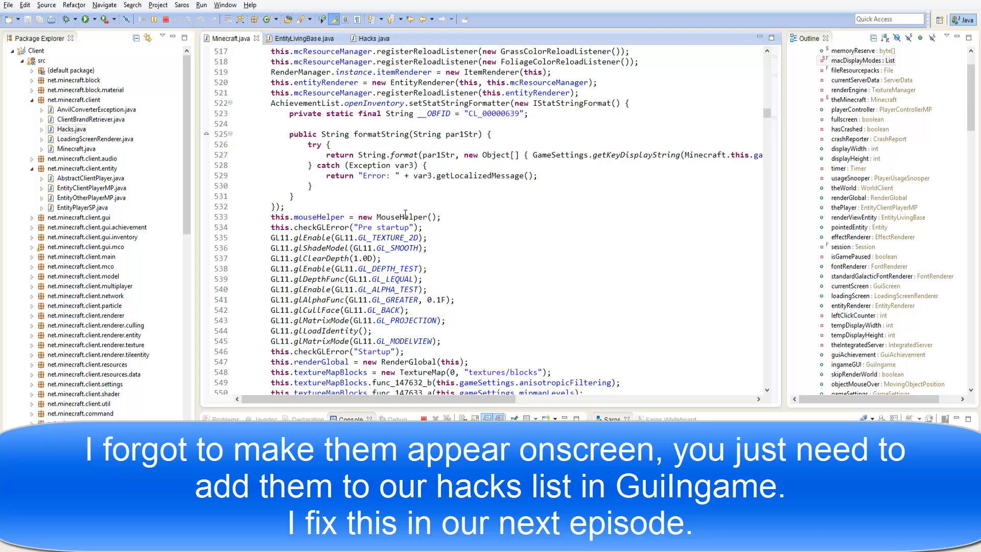
scroll(down, 3)
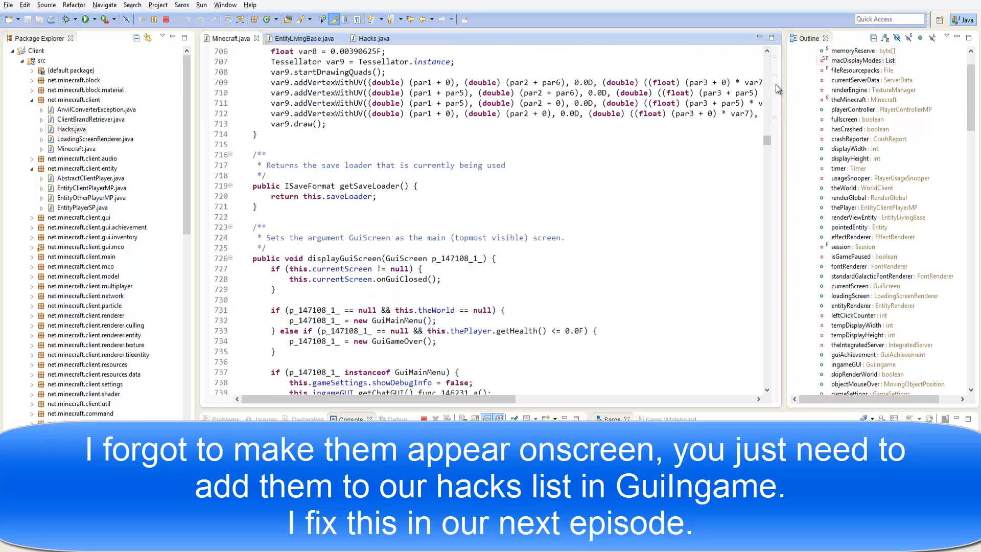
scroll(down, 3)
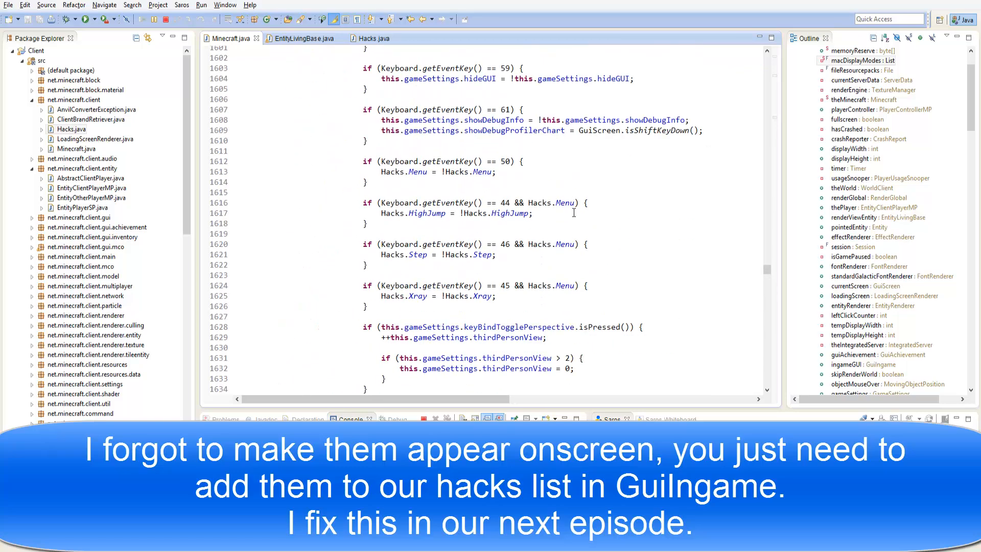
scroll(down, 3)
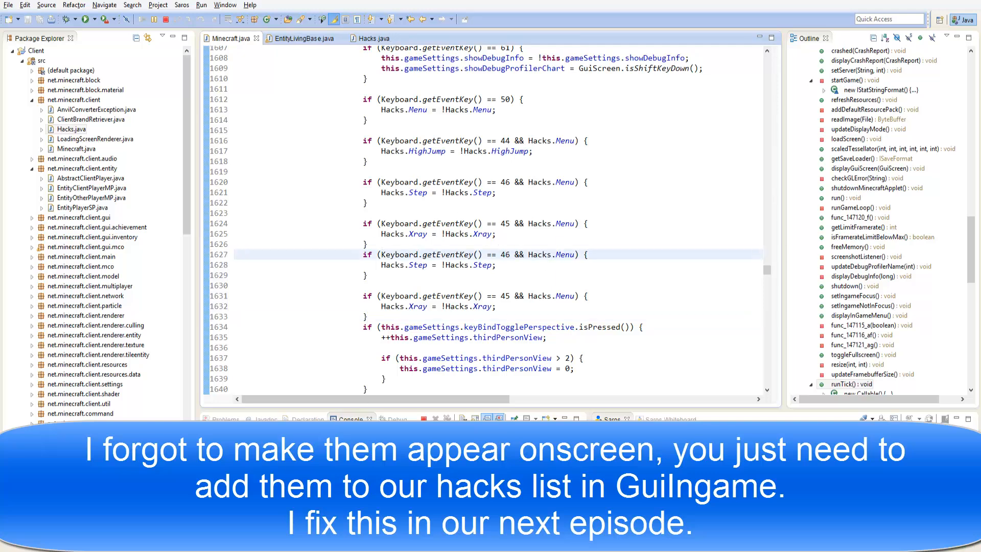
In the pasted blocks, replace Step with nofall and Xray with waterwalk, including Hacks references.
scroll(down, 3)
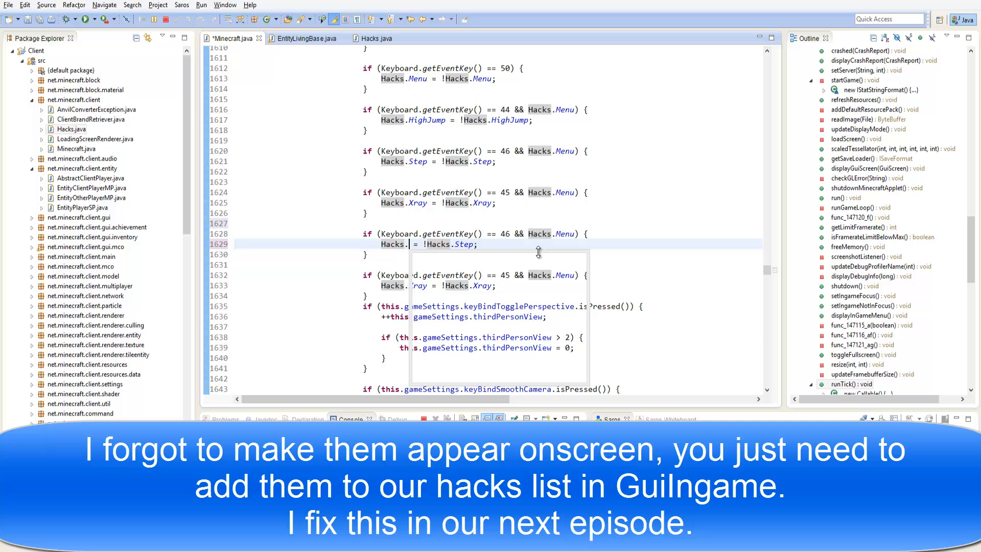
text(nofall)
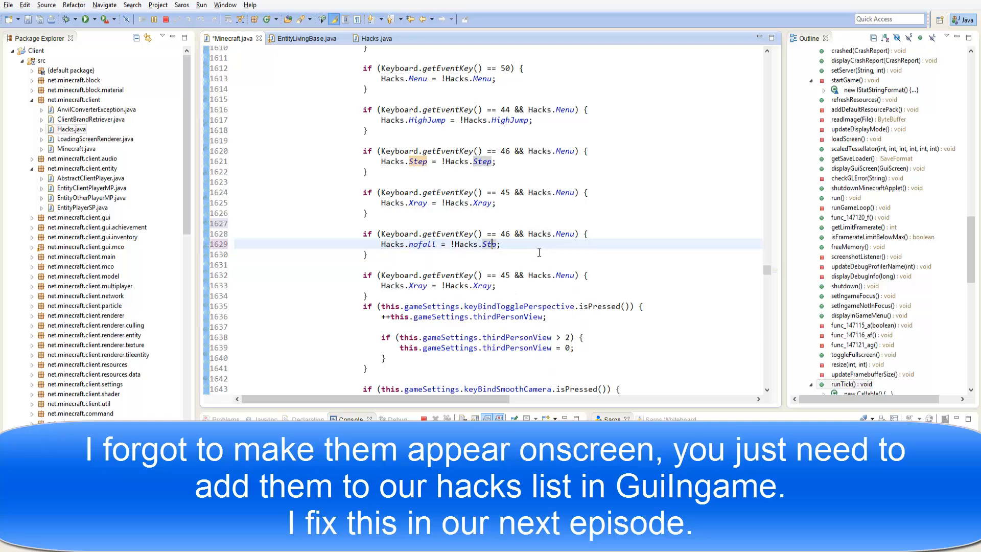
text(#)
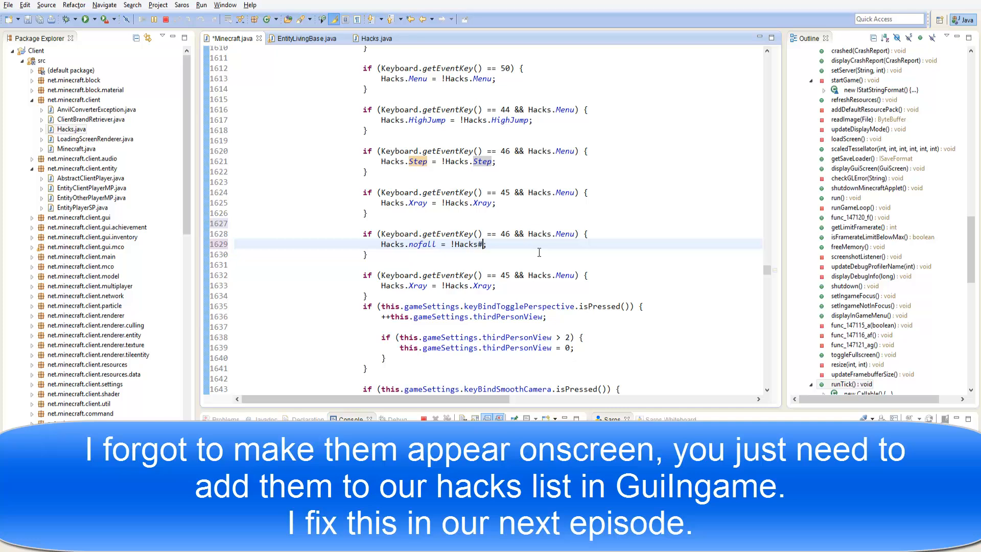
text(.nofall)
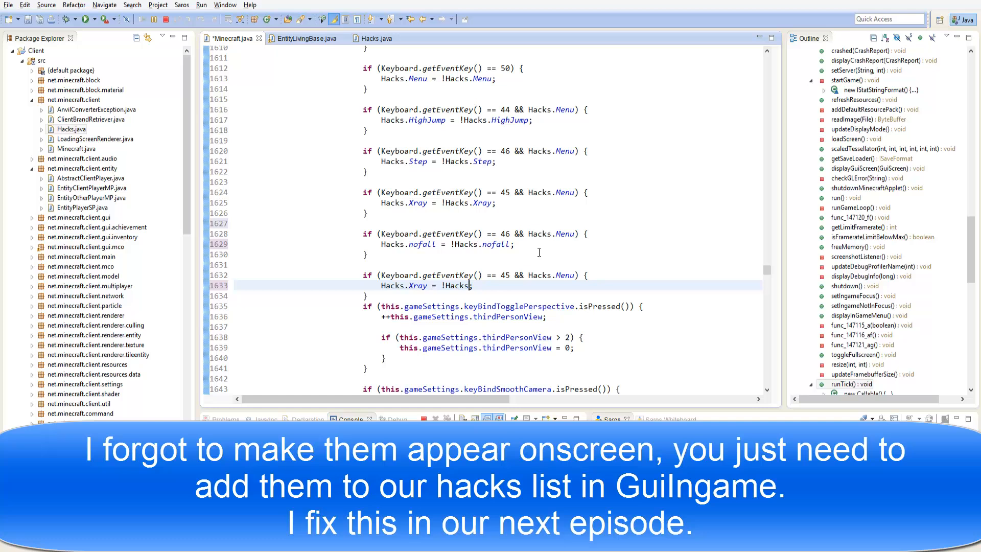
text(waterwalk)
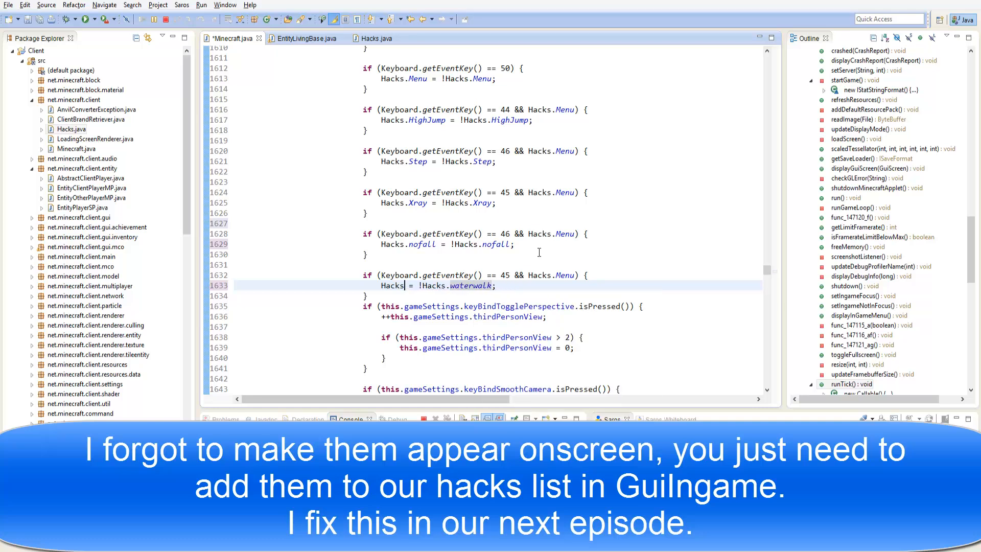
text(.waterwalk)
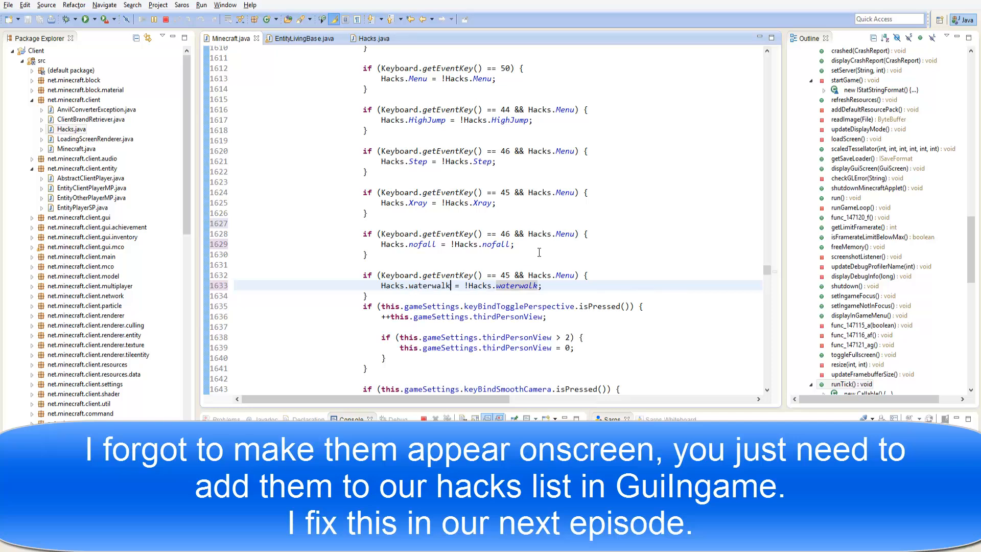